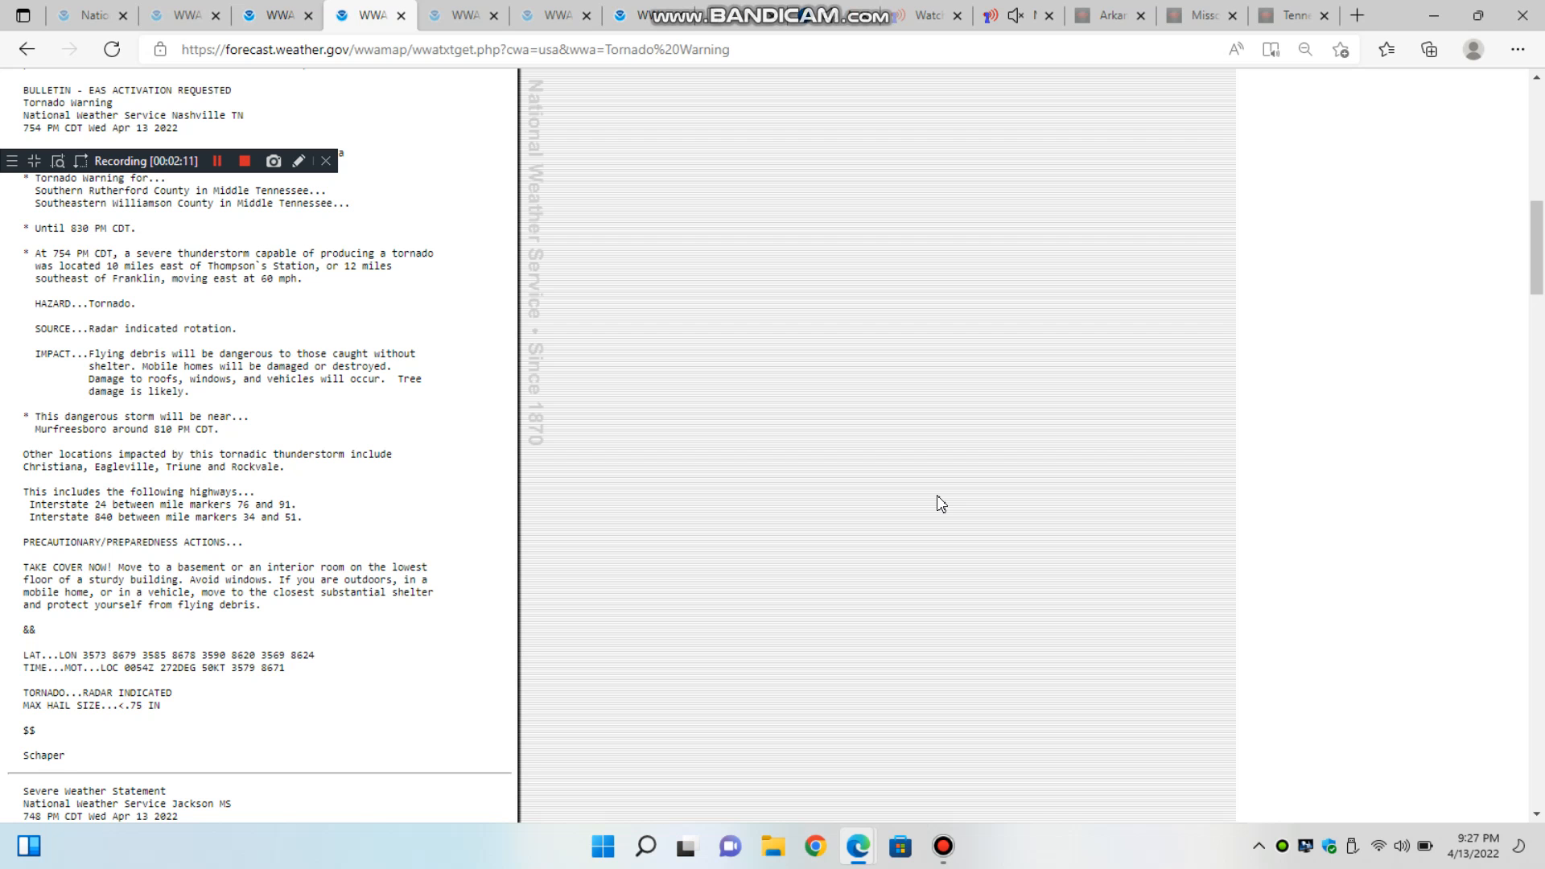
Bring up Edge's context menu over the blank area of the tornado warning bulletin page.
right_click(936, 502)
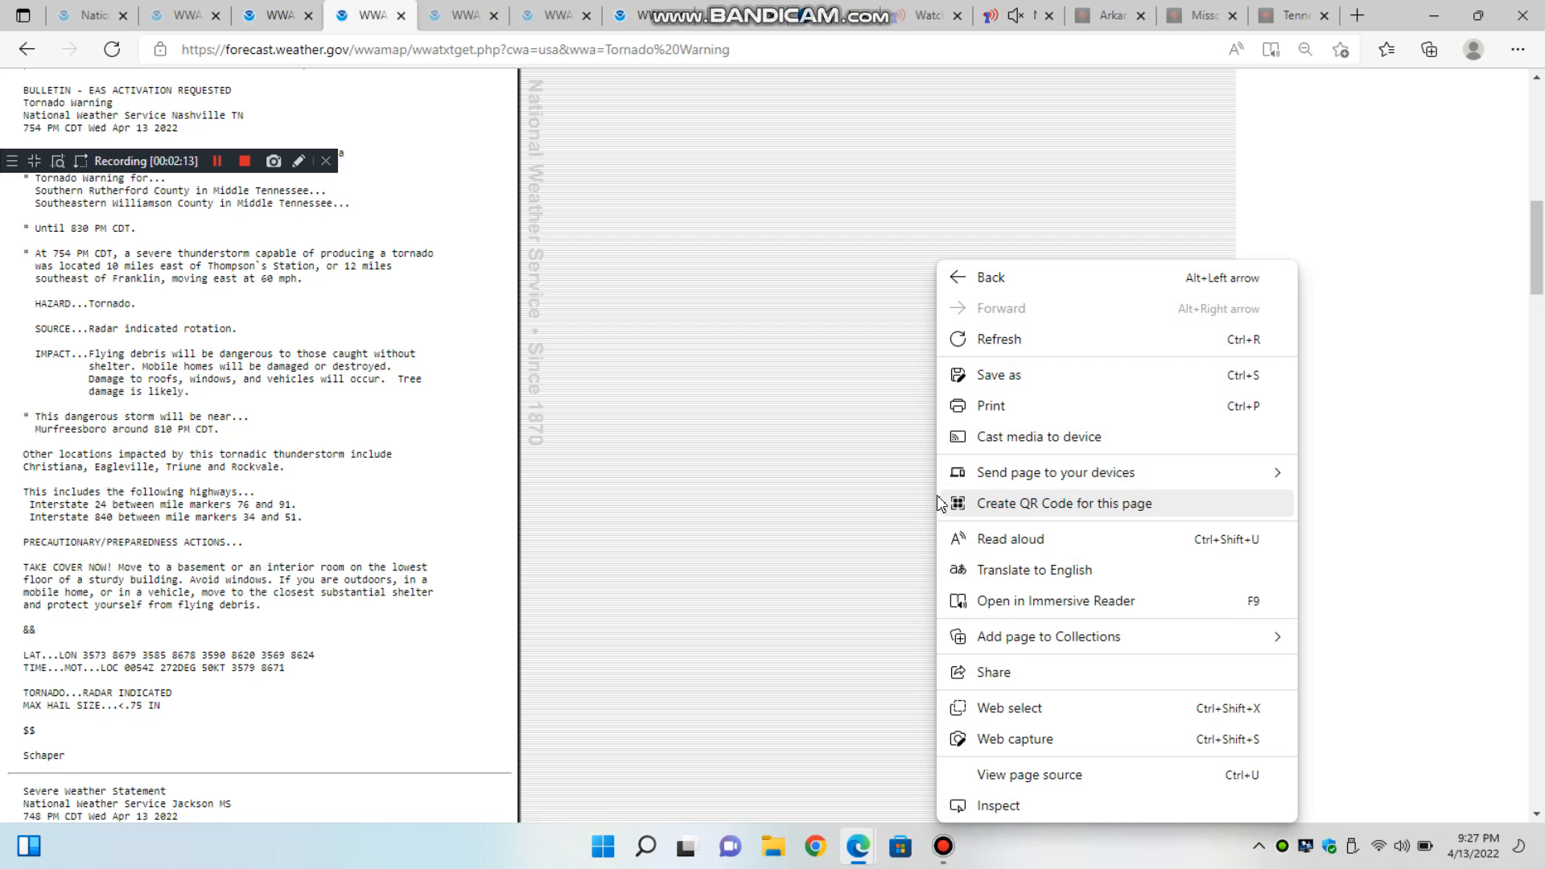